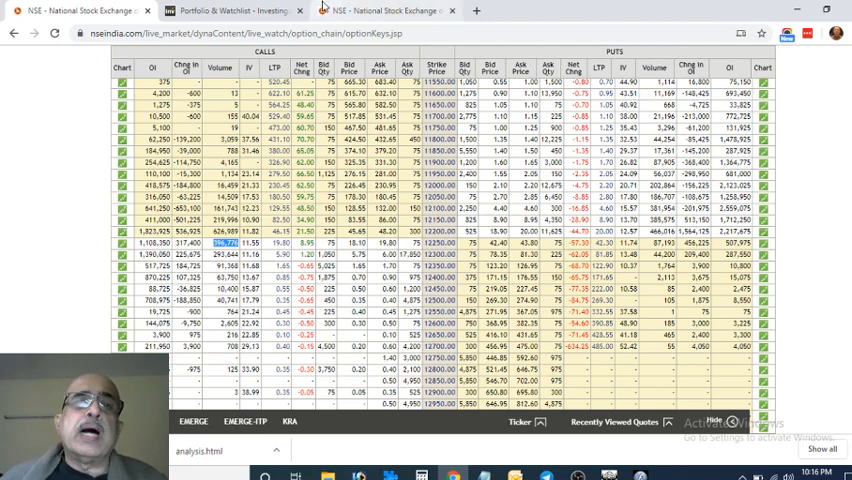
# - Review the EEM 15-minute candlestick chart, then switch to NSE live market advances/declines
pyautogui.click(228, 12)
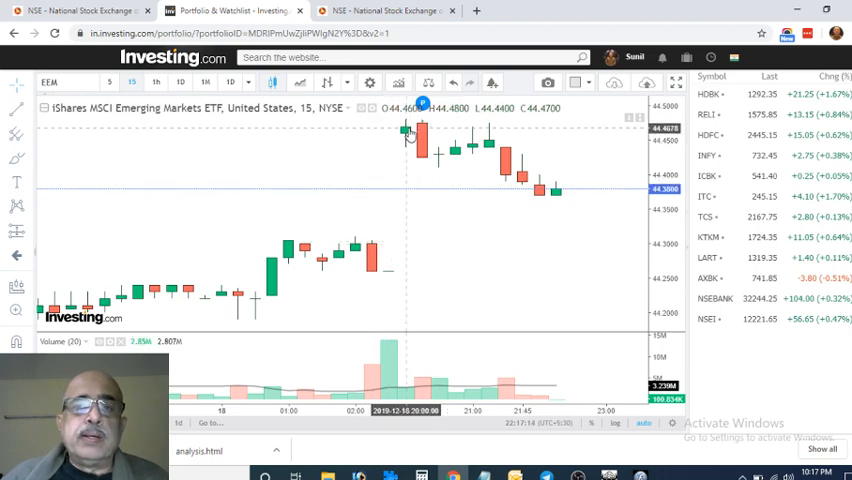
pyautogui.moveTo(480, 160)
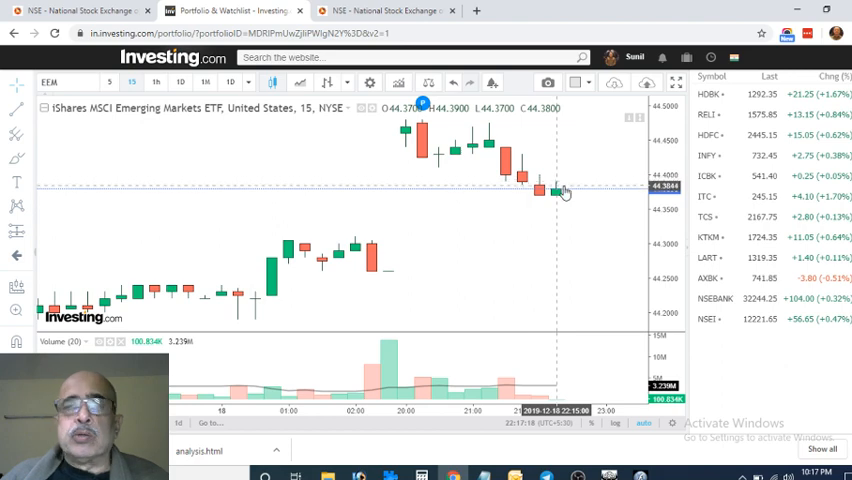
pyautogui.moveTo(552, 208)
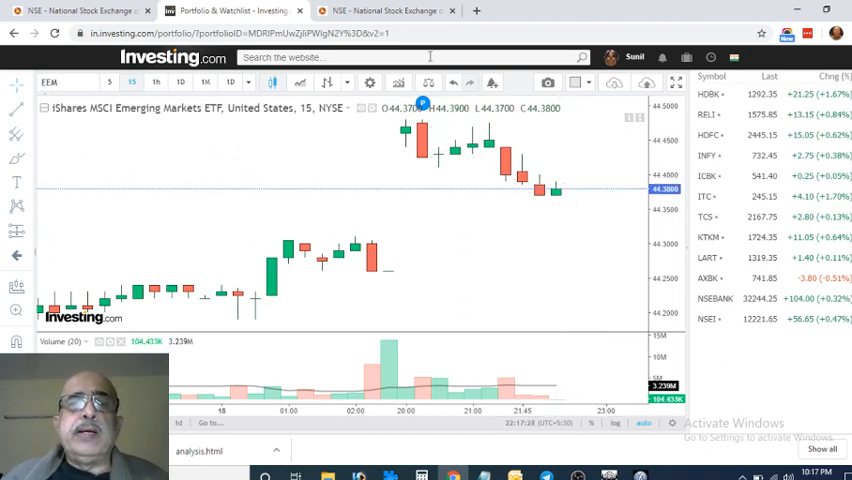
pyautogui.click(384, 12)
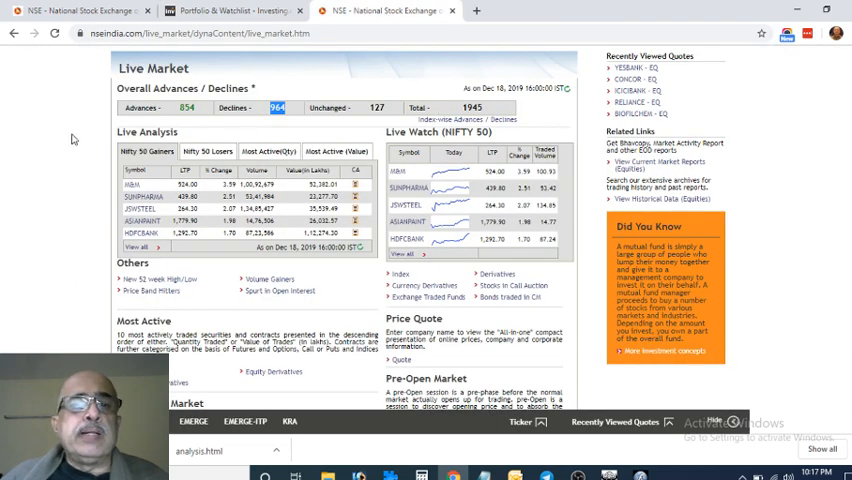